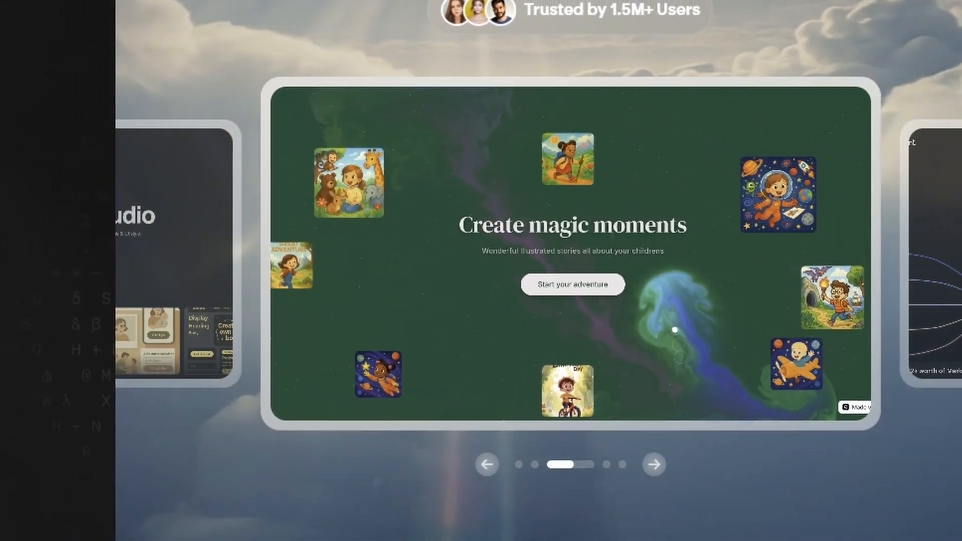
- Advance the showcase carousel two slides to the 'Got an idea?' Vibe Incubator slide
left_click(652, 464)
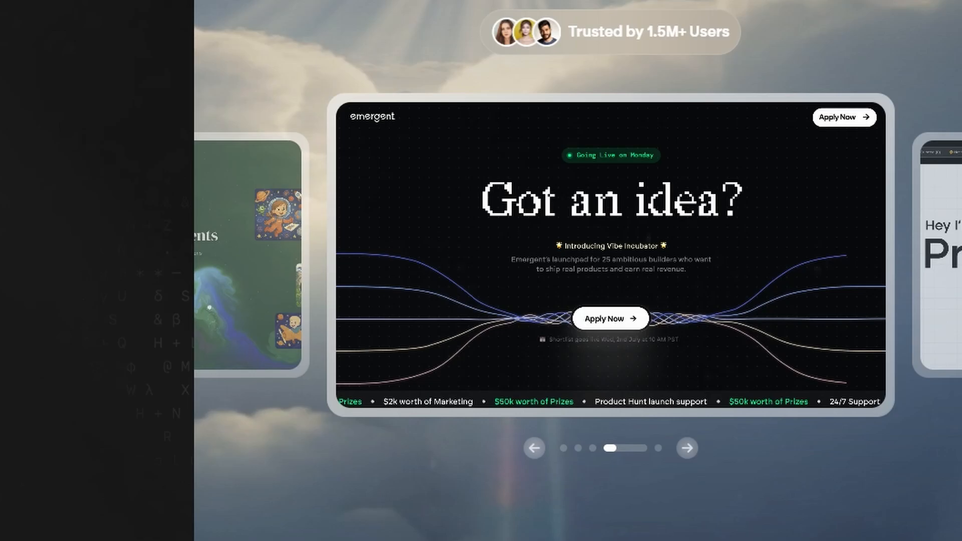
left_click(685, 448)
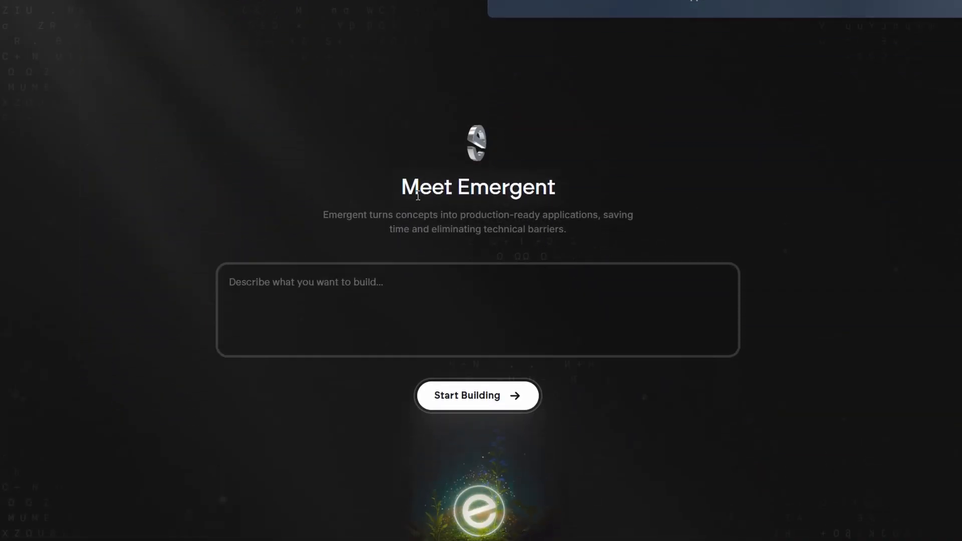
- Scroll down the home page to the Meet Emergent prompt box
scroll("down", 3)
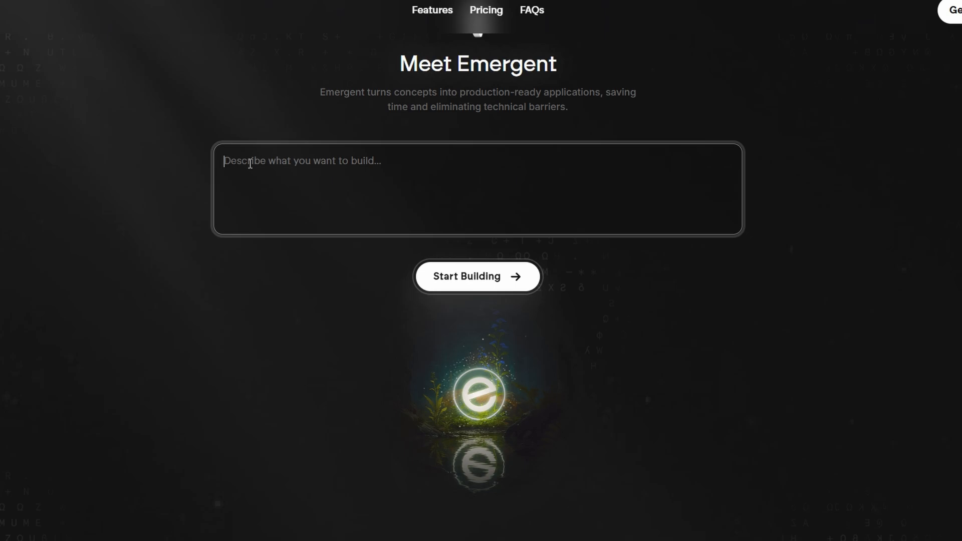
scroll("down", 3)
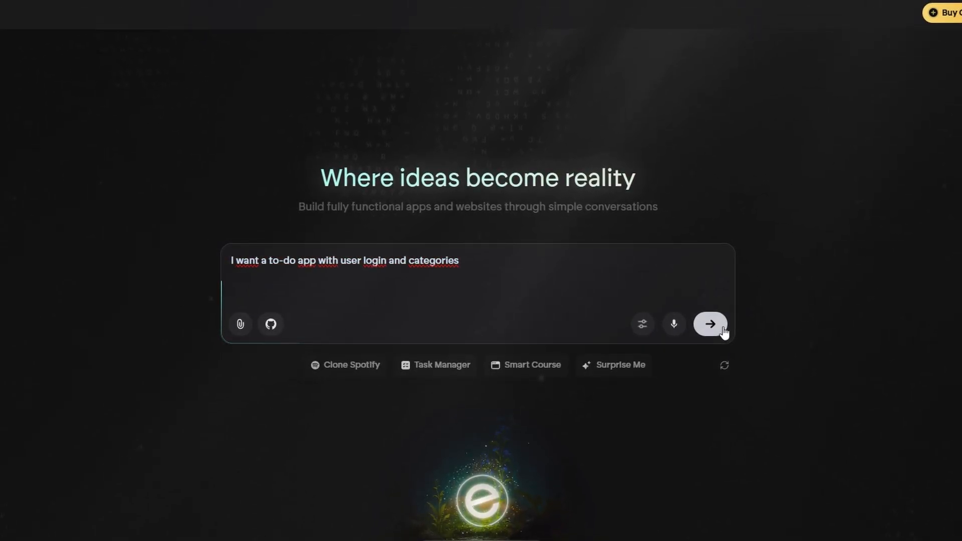
- Submit the request 'I want a to-do app with user login and categories'
left_click(709, 324)
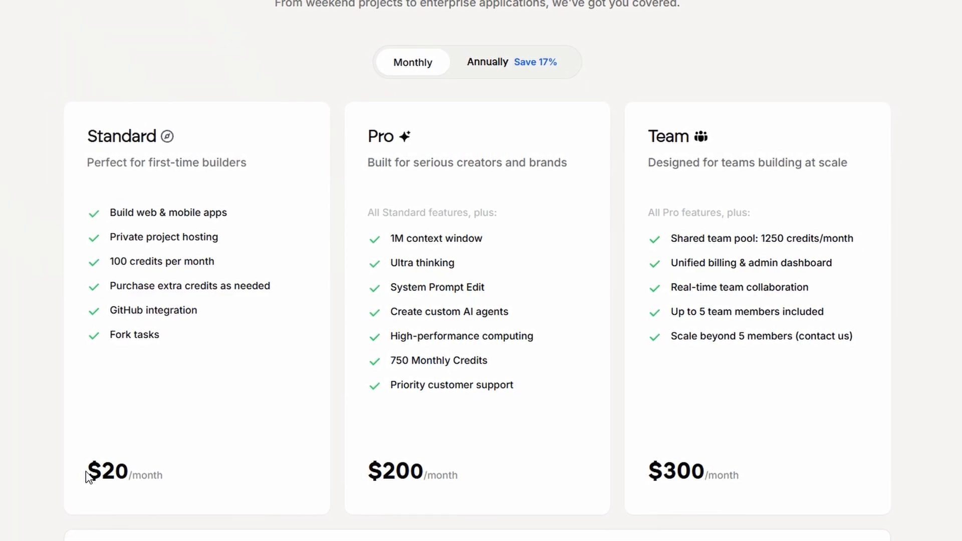
- View monthly plans (Standard $20, Pro $200, Team $300), then switch to annual billing
scroll("down", 3)
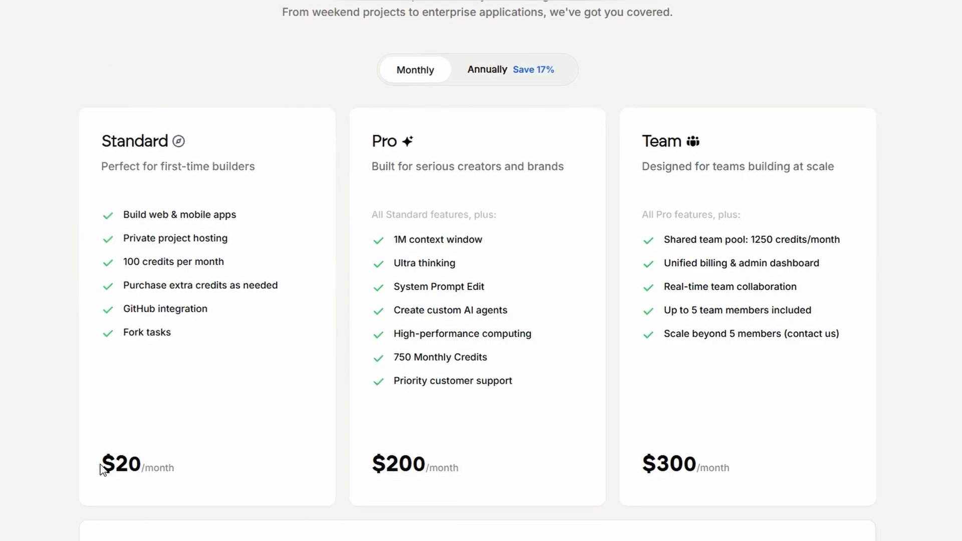
scroll("down", 3)
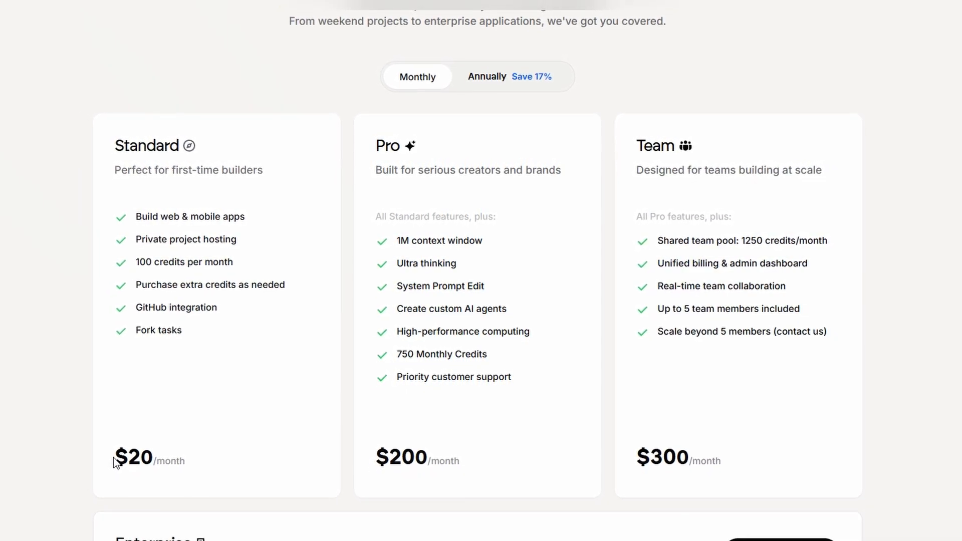
scroll("down", 3)
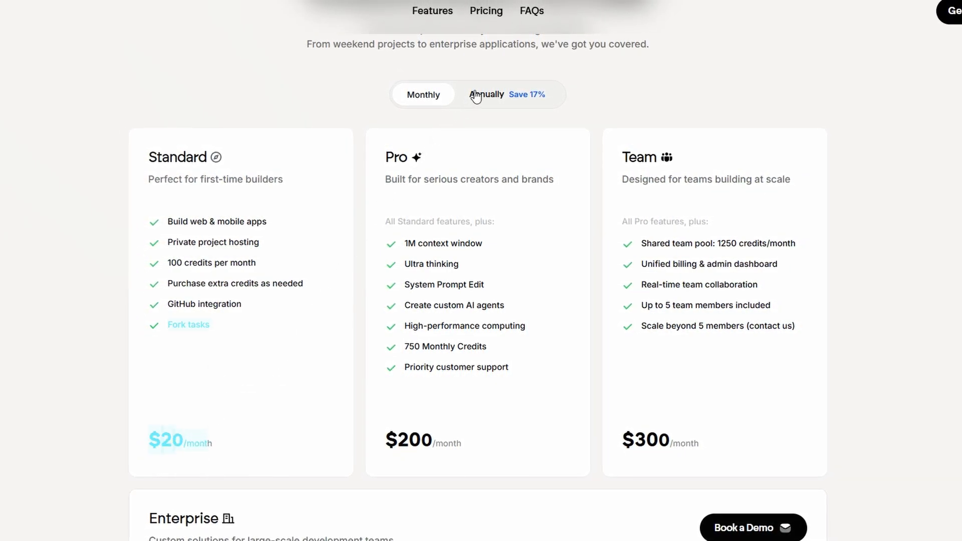
left_click(485, 94)
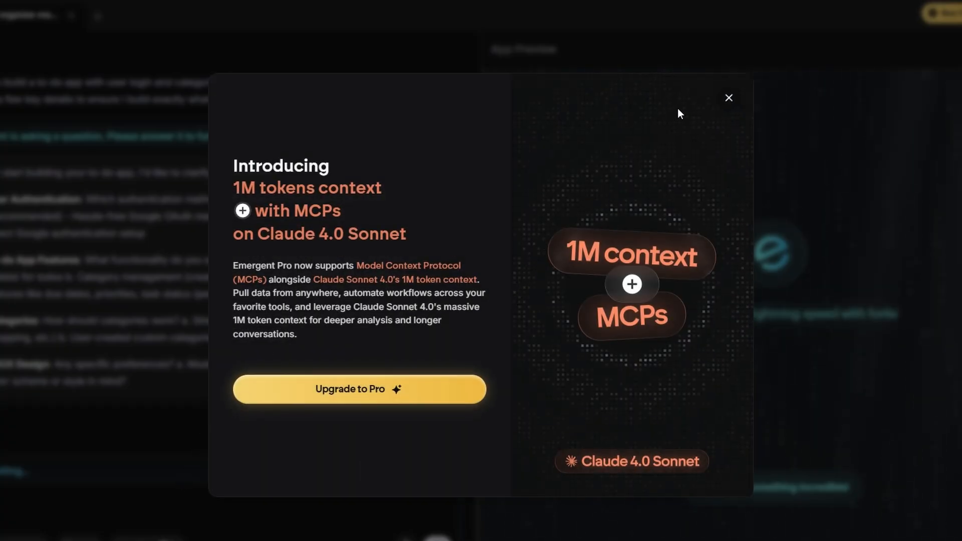
- Close the 'Introducing 1M tokens context' upgrade pop-up
left_click(729, 98)
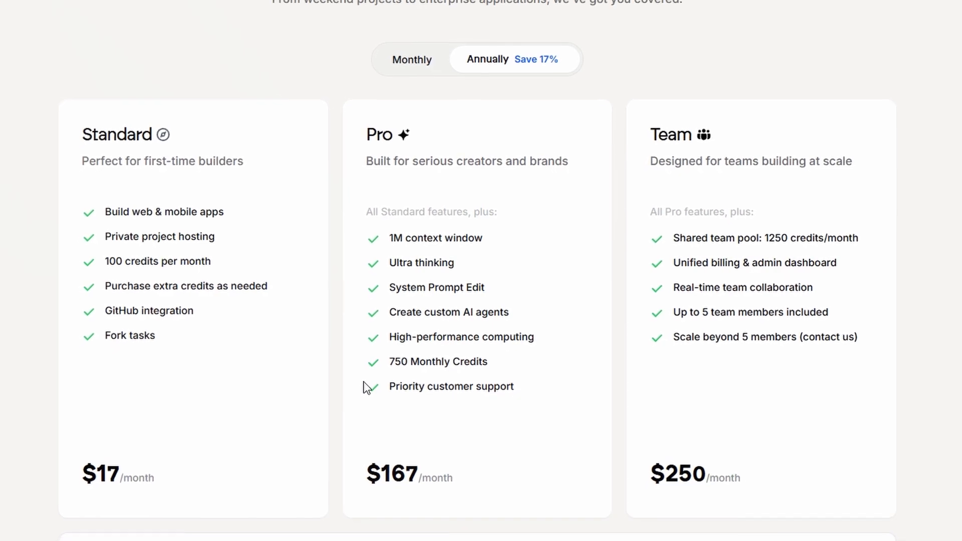
- Scroll through annual plans: Standard $17, Pro $167, Team $250 per month
scroll("down", 3)
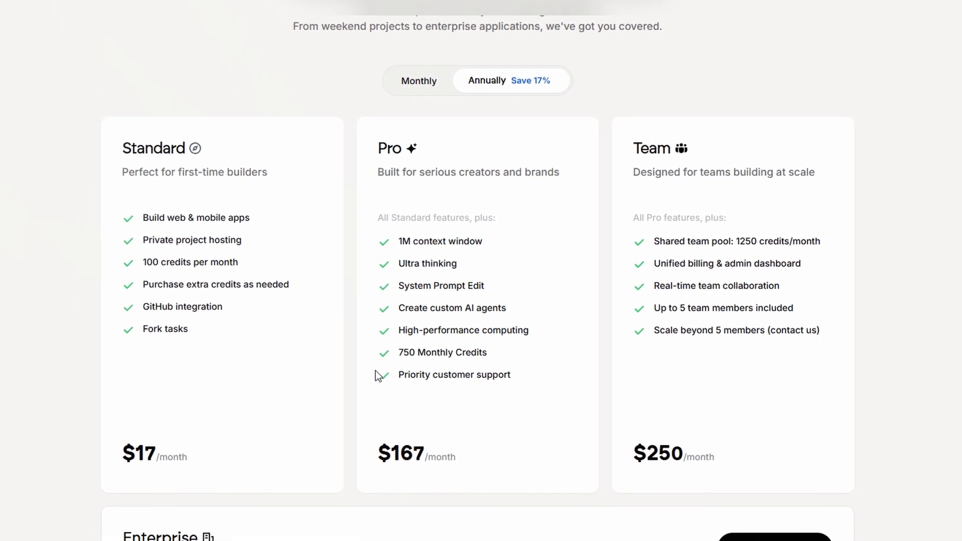
scroll("down", 3)
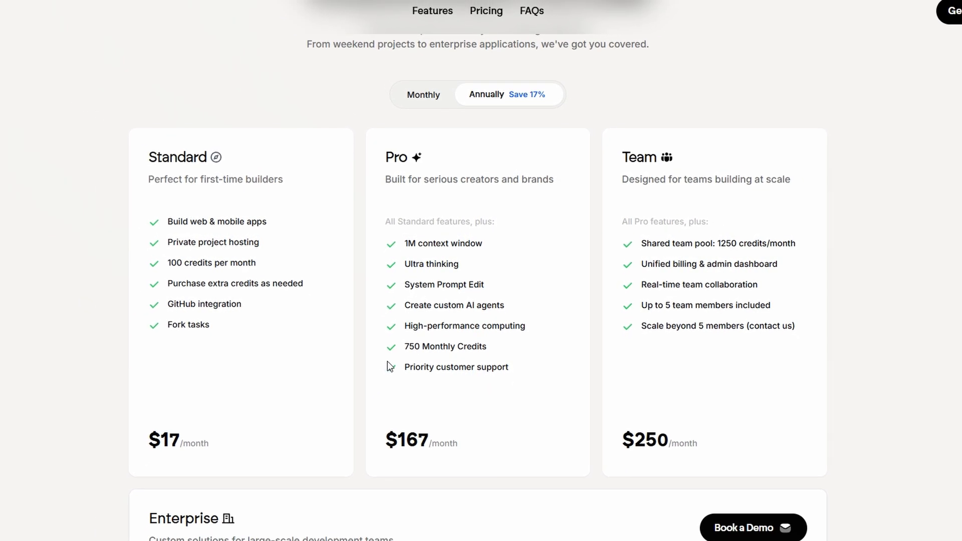
scroll("down", 3)
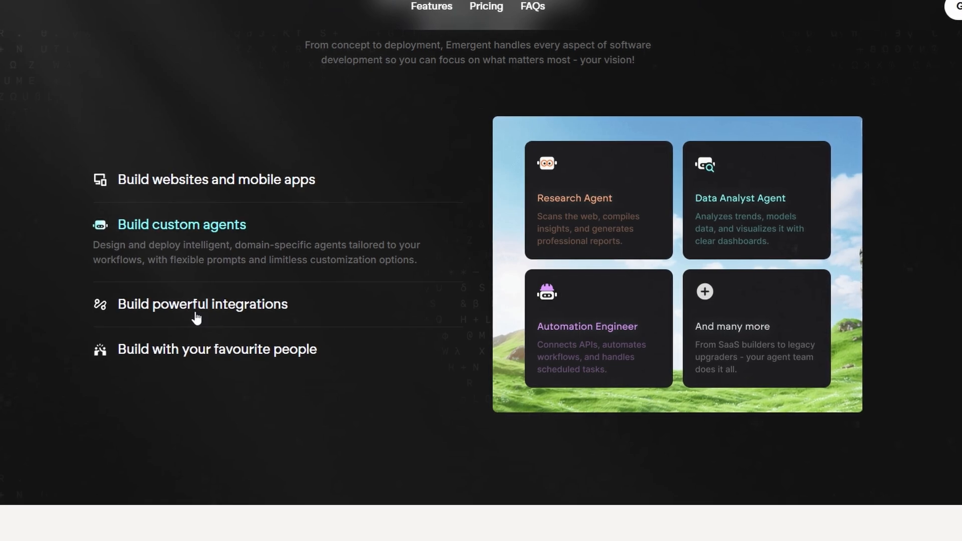
- Expand 'Build powerful integrations' and 'Build with your favourite people' in the features section
left_click(202, 304)
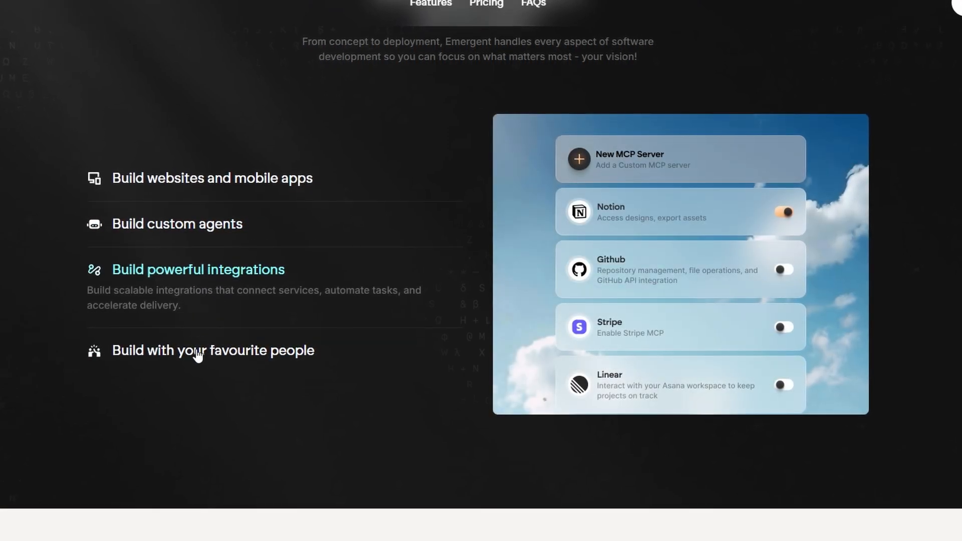
left_click(212, 350)
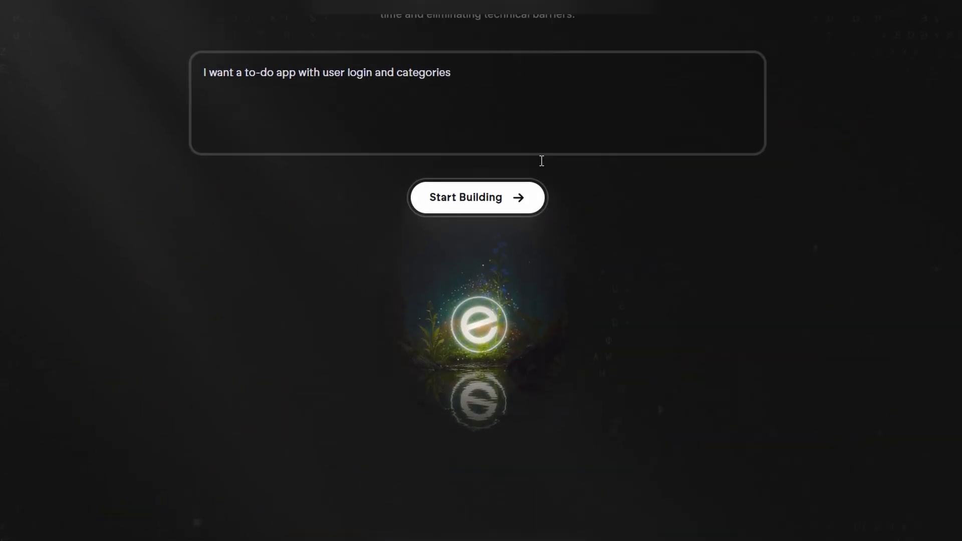
- Scroll the page to return to the prompt box holding the to-do app request
scroll("down", 3)
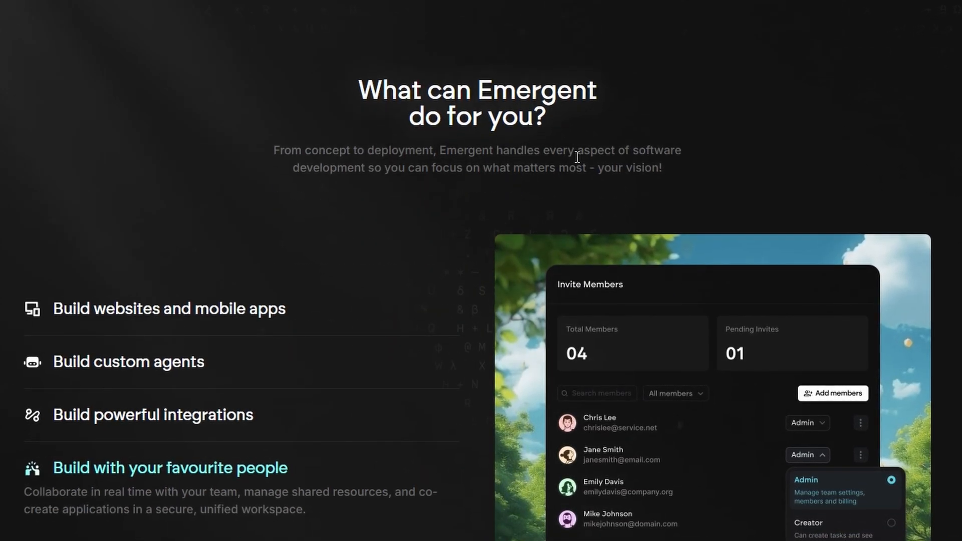
- Scroll to the expanded collaboration feature previewing the Invite Members team panel
scroll("down", 3)
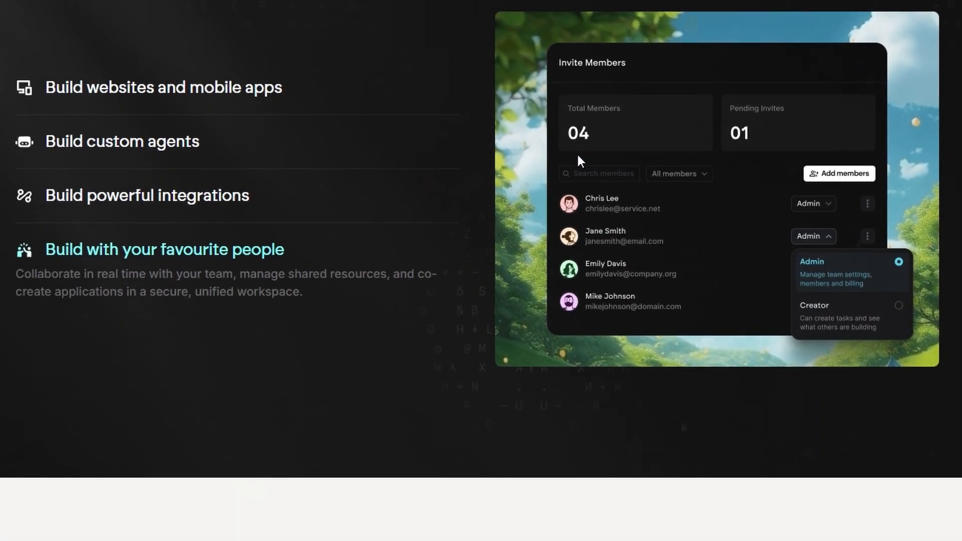